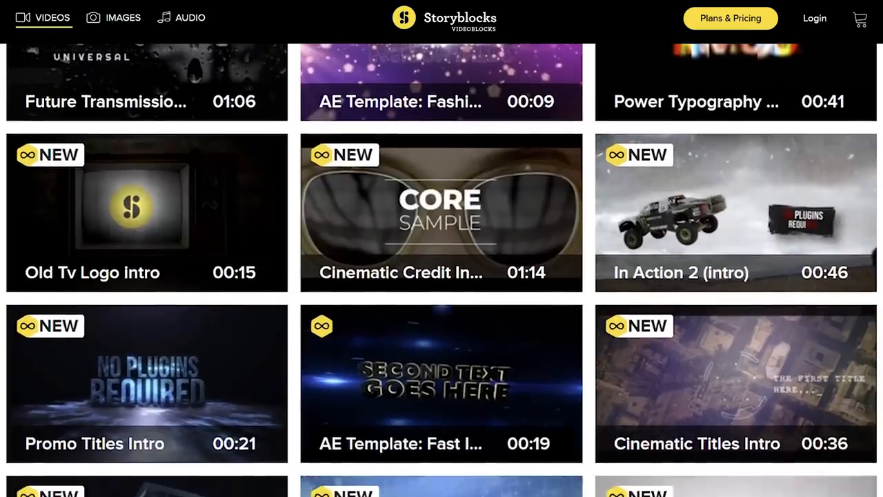
# - Hide the ghost tracks V2–V5 from output, ending with Ghost Echo 1
pyautogui.scroll(-3)
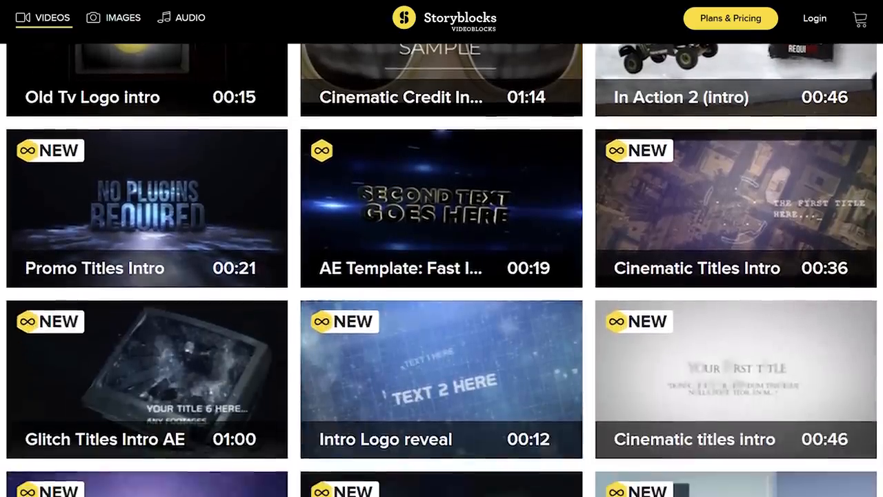
pyautogui.click(441, 380)
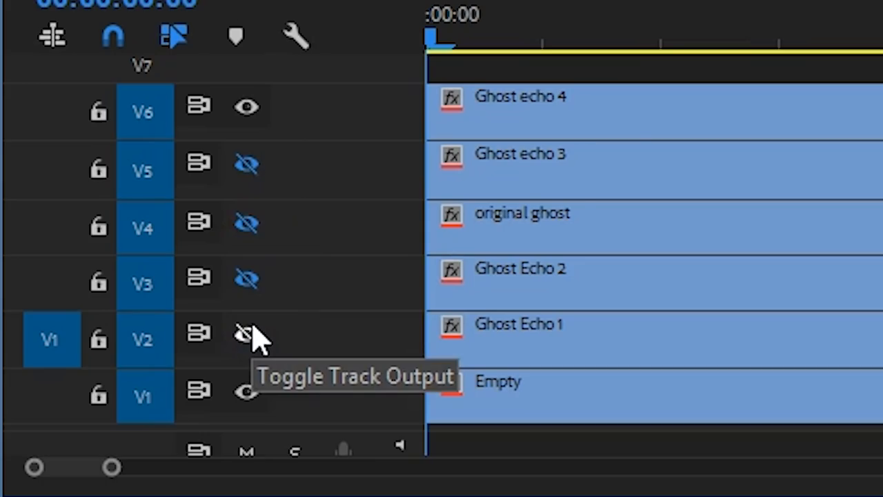
pyautogui.click(246, 390)
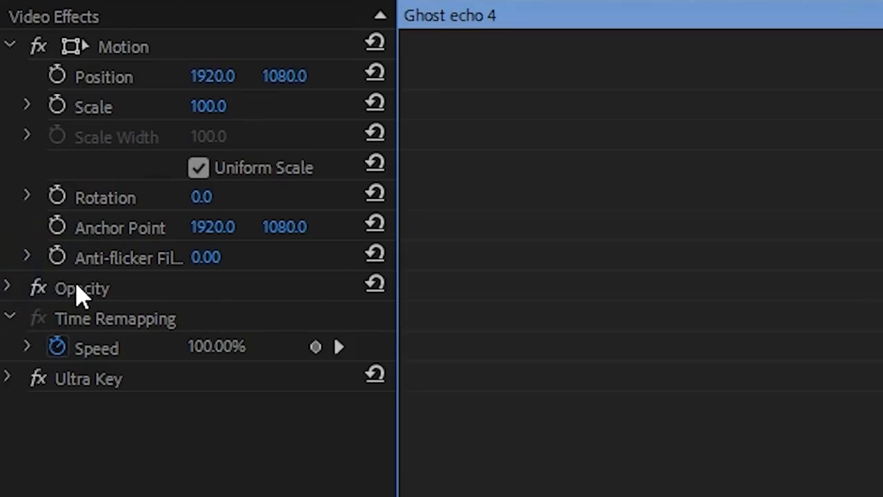
# - Copy Ghost echo 4's Opacity and other effects and paste them onto the other ghost clips
pyautogui.rightClick(88, 378)
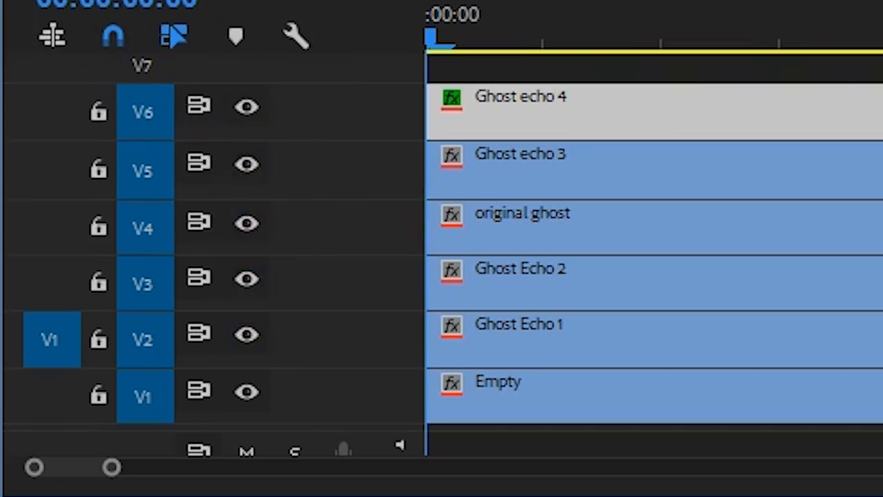
pyautogui.press('ctrl+v')
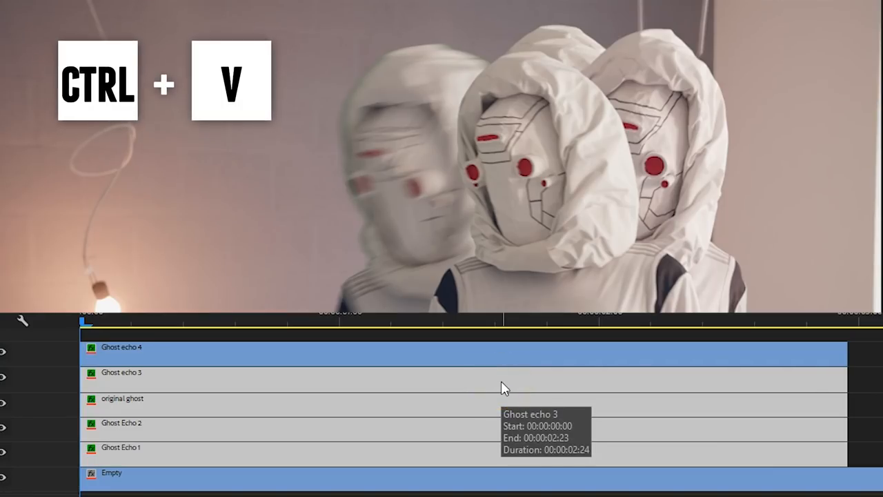
pyautogui.press('ctrl+v')
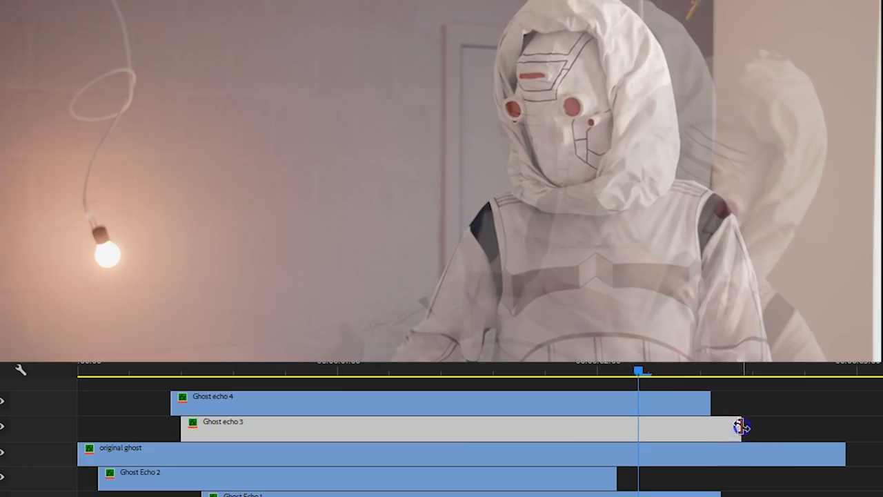
pyautogui.moveTo(742, 426); pyautogui.dragTo(680, 425)
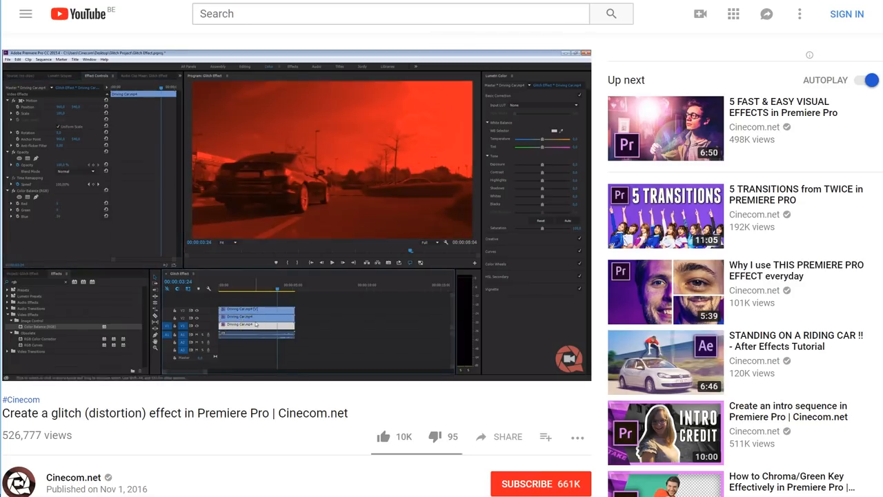
# - Play the Cinecom 'Create a glitch (distortion) effect in Premiere Pro' video
pyautogui.click(66, 171)
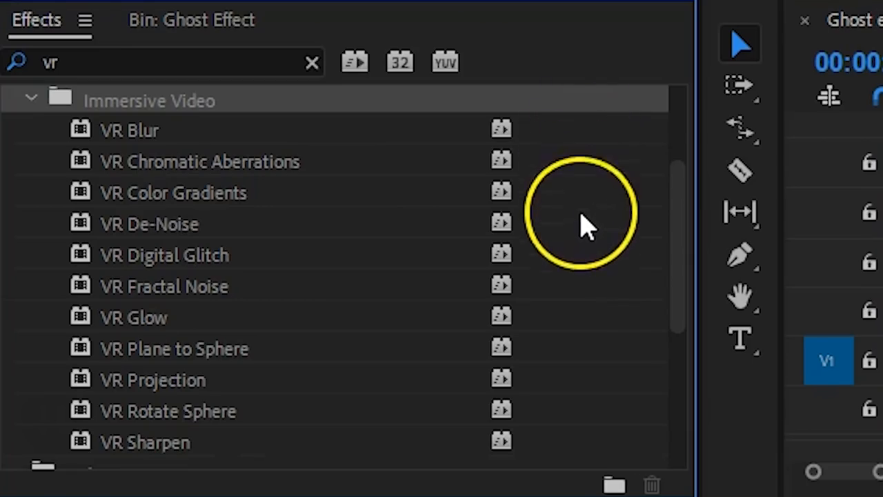
pyautogui.moveTo(576, 452)
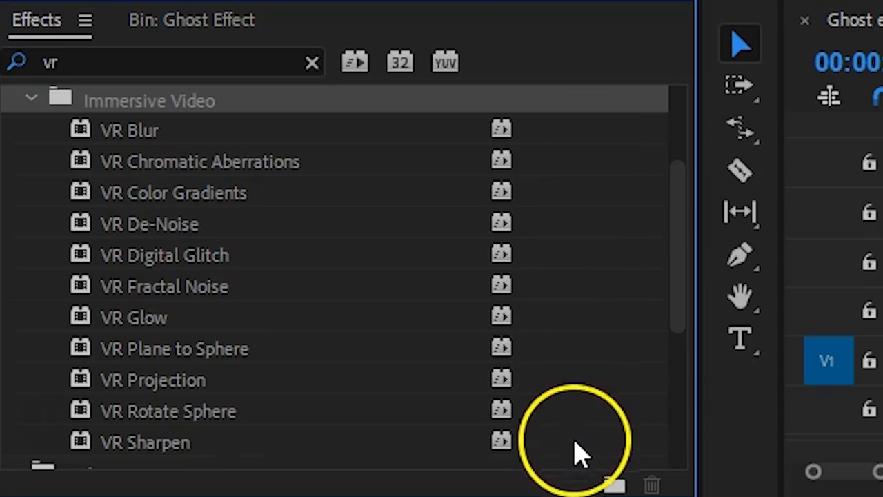
pyautogui.moveTo(586, 197)
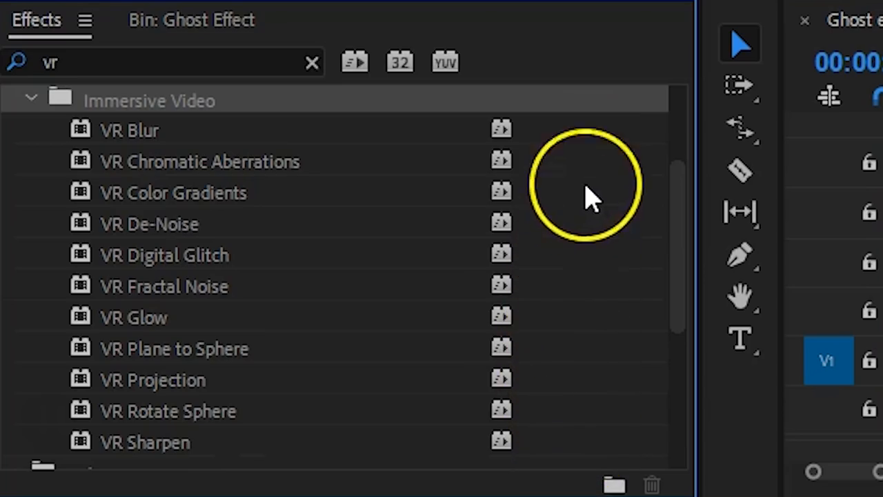
pyautogui.moveTo(263, 166)
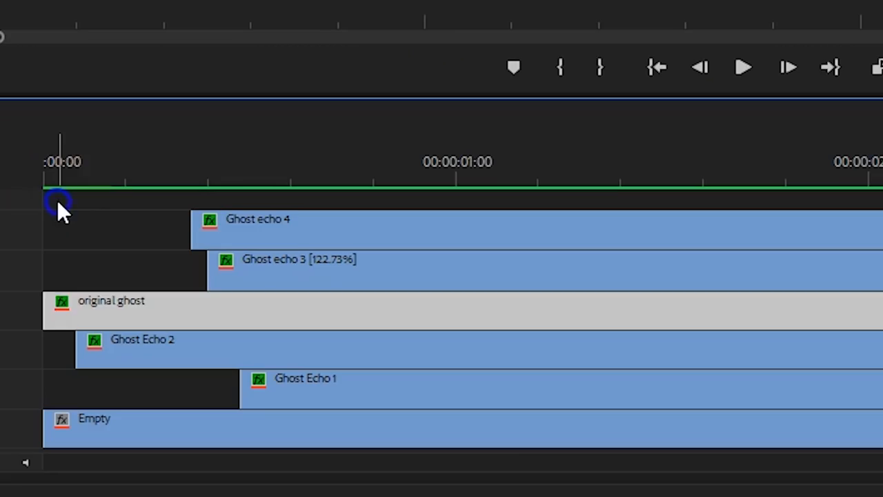
# - Select the original ghost and four echo clips and nest them as 'Ghost'
pyautogui.moveTo(59, 200); pyautogui.dragTo(666, 393)
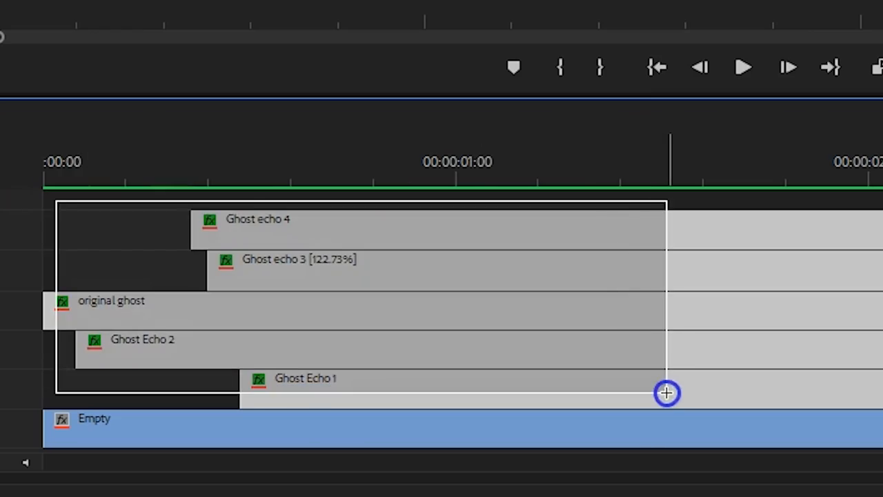
pyautogui.rightClick(666, 393)
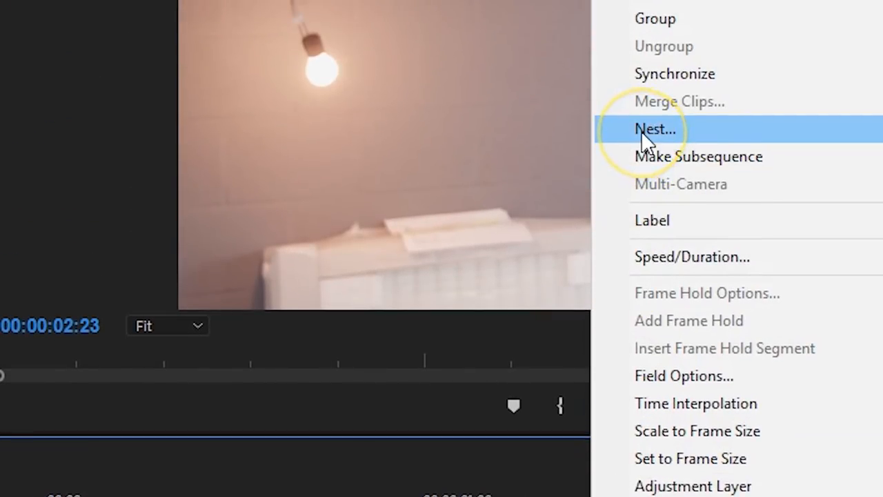
pyautogui.click(654, 129)
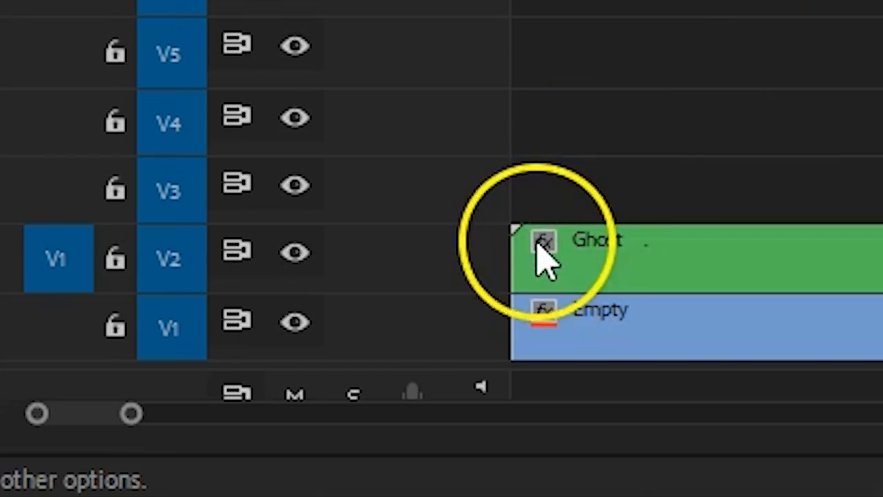
# - Select the nested Ghost clip to receive VR Digital Glitch
pyautogui.click(545, 245)
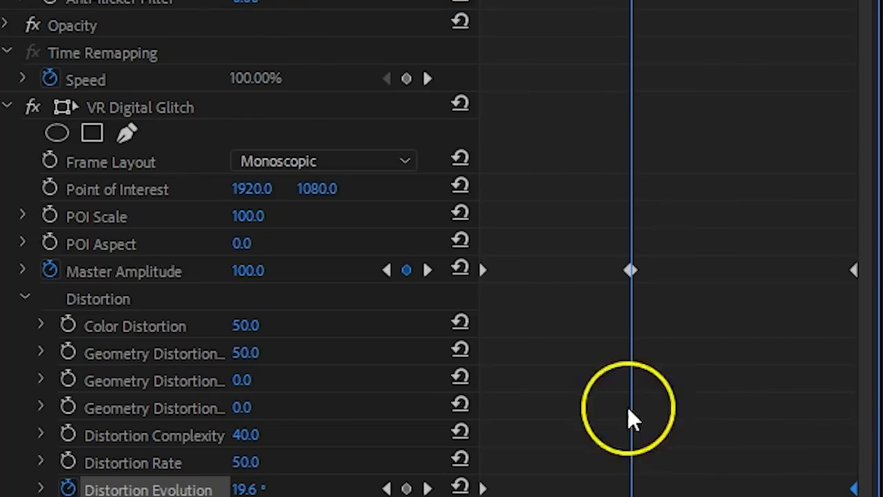
# - Move to the glitch keyframe and begin a freeform pen mask for VR Digital Glitch
pyautogui.click(127, 132)
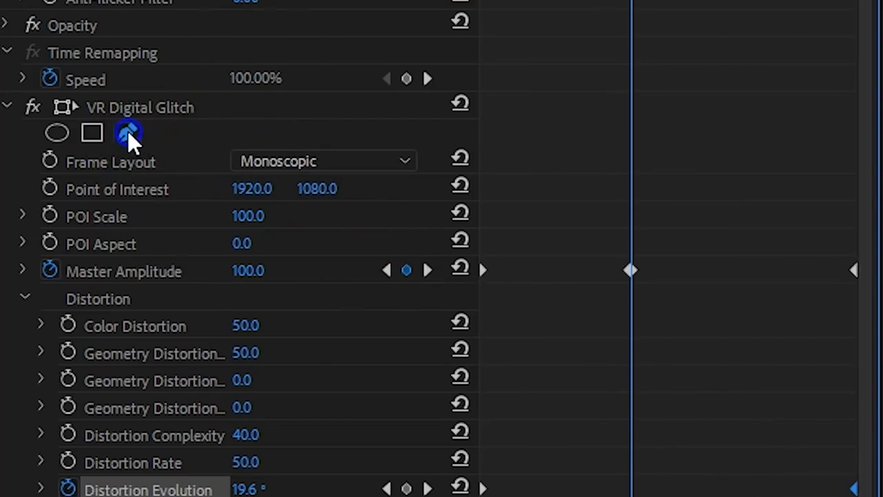
pyautogui.click(127, 132)
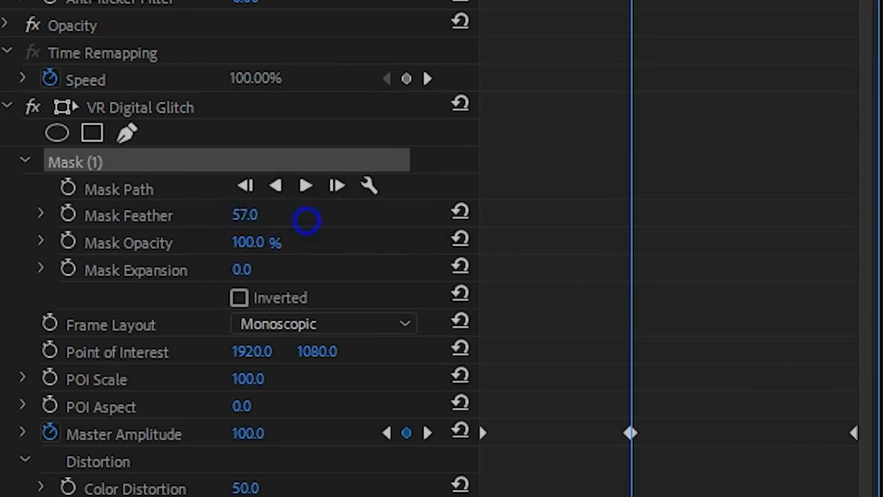
pyautogui.moveTo(262, 215)
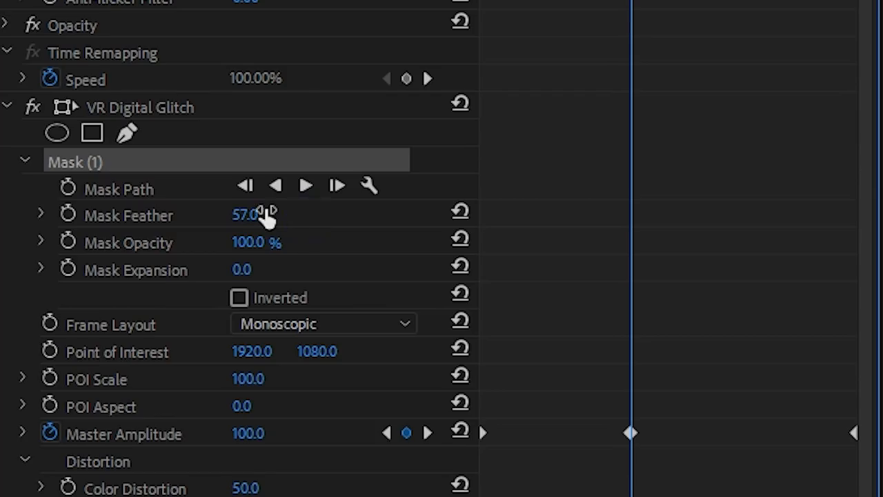